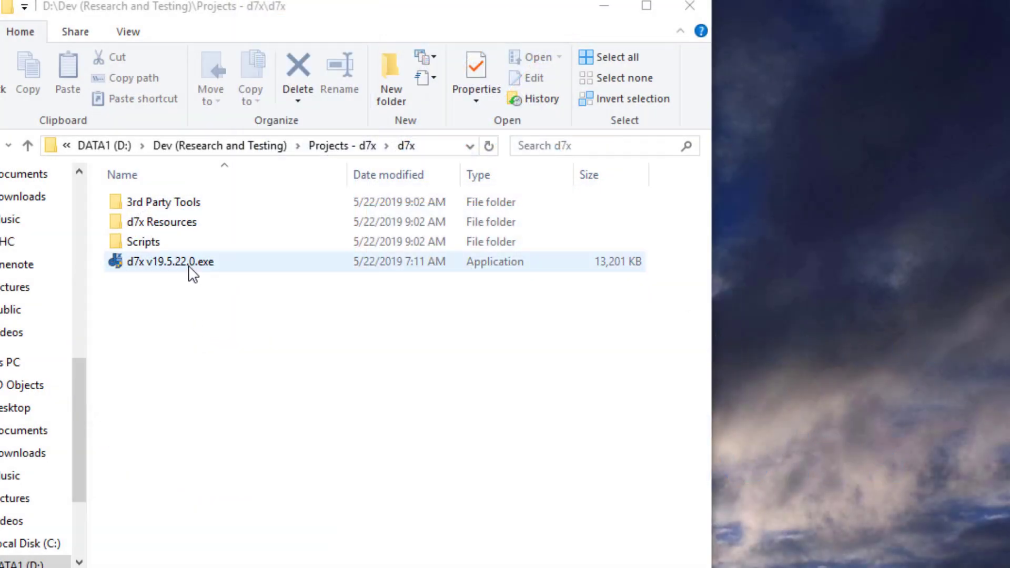
Run d7x v19.5.22.0.exe from the d7x project folder.
{"action": "left_click", "coordinate": [171, 261]}
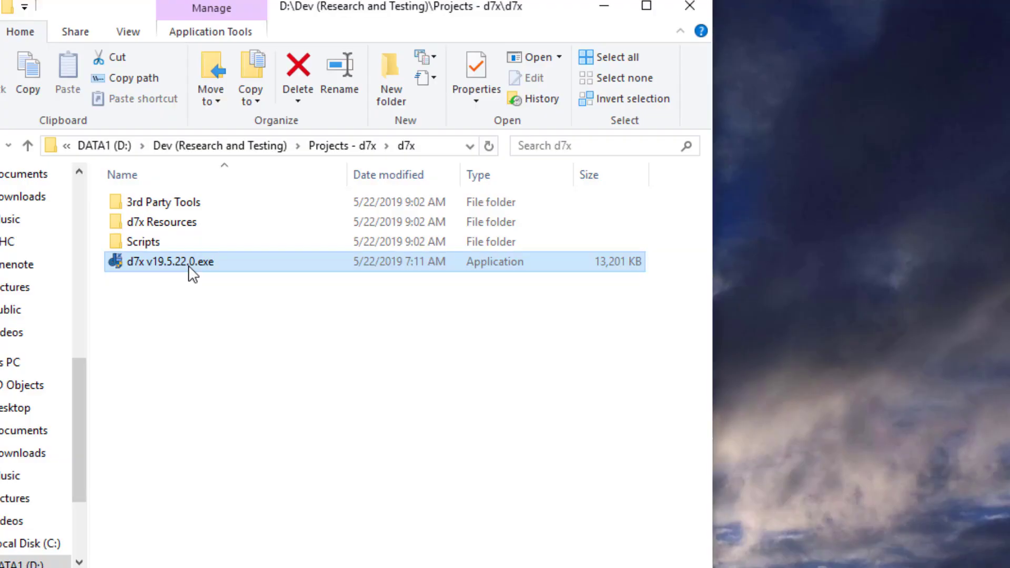
{"action": "double_click", "coordinate": [169, 262]}
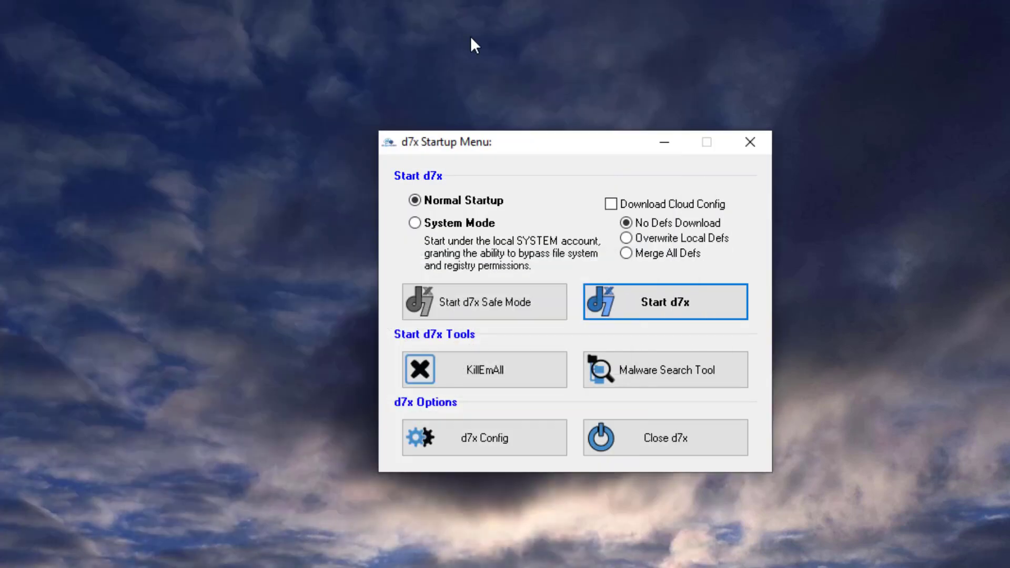
{"action": "mouse_move", "coordinate": [519, 160]}
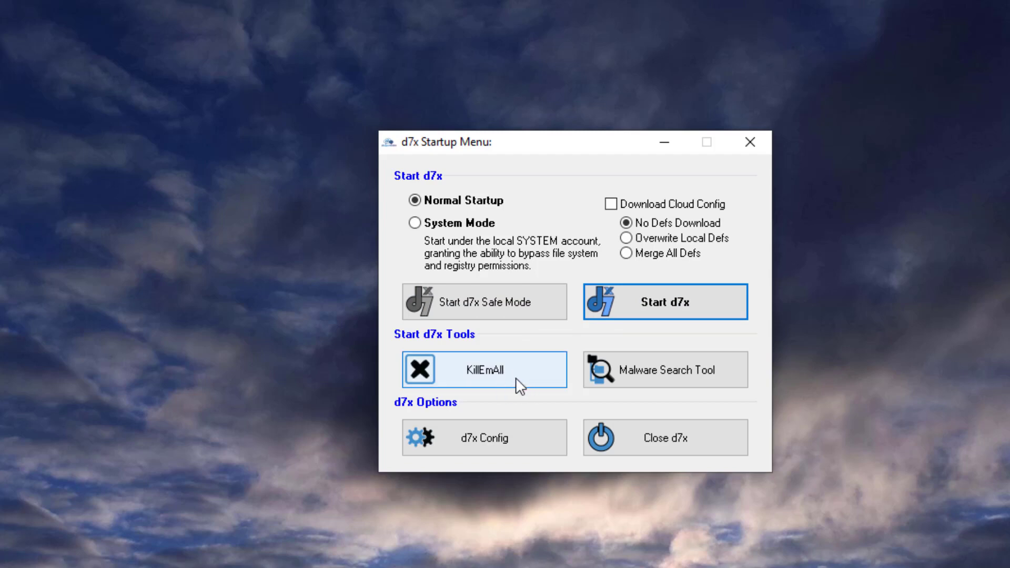
{"action": "mouse_move", "coordinate": [692, 390]}
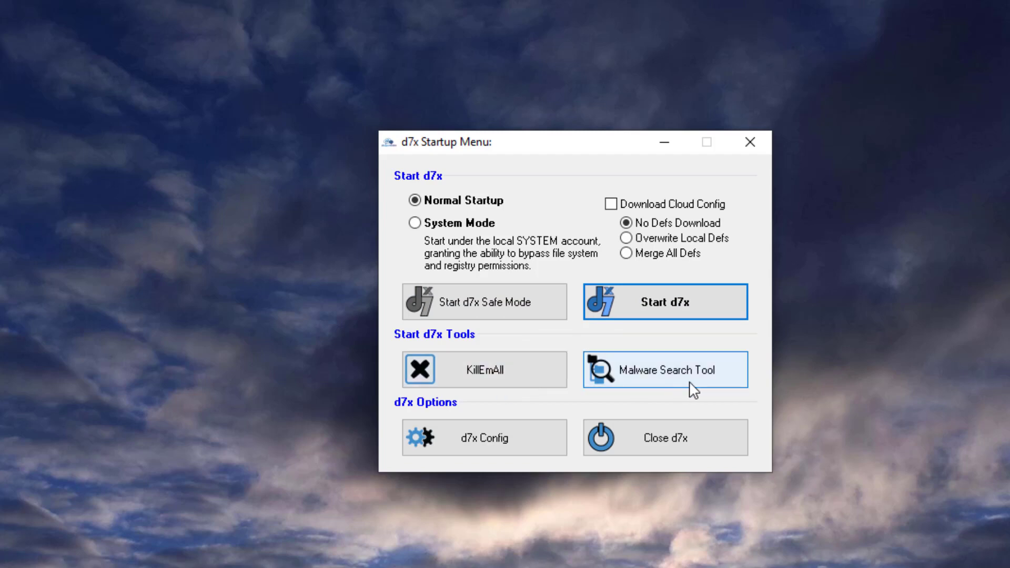
{"action": "mouse_move", "coordinate": [483, 438]}
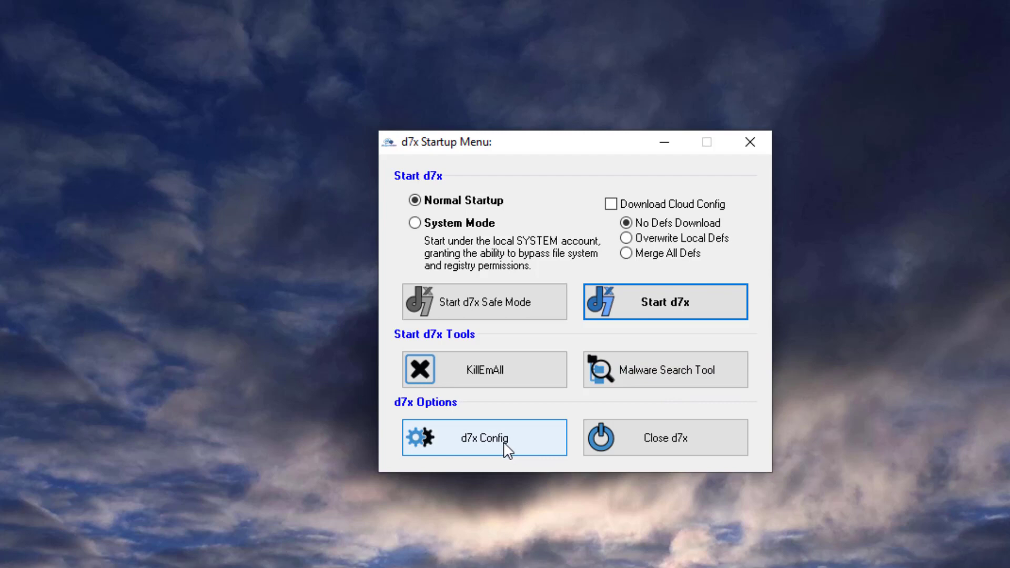
{"action": "mouse_move", "coordinate": [499, 449]}
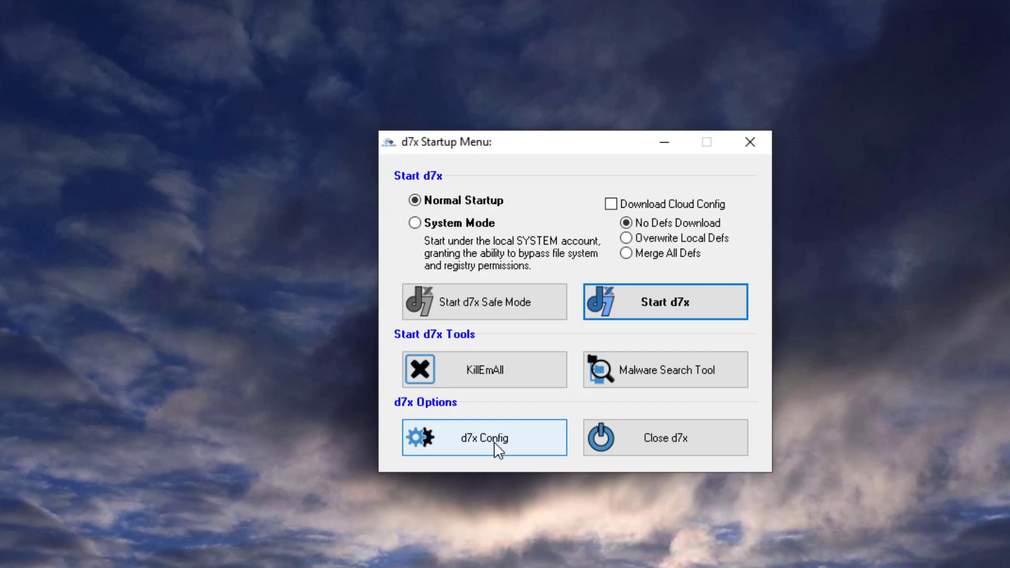
{"action": "left_click", "coordinate": [484, 437]}
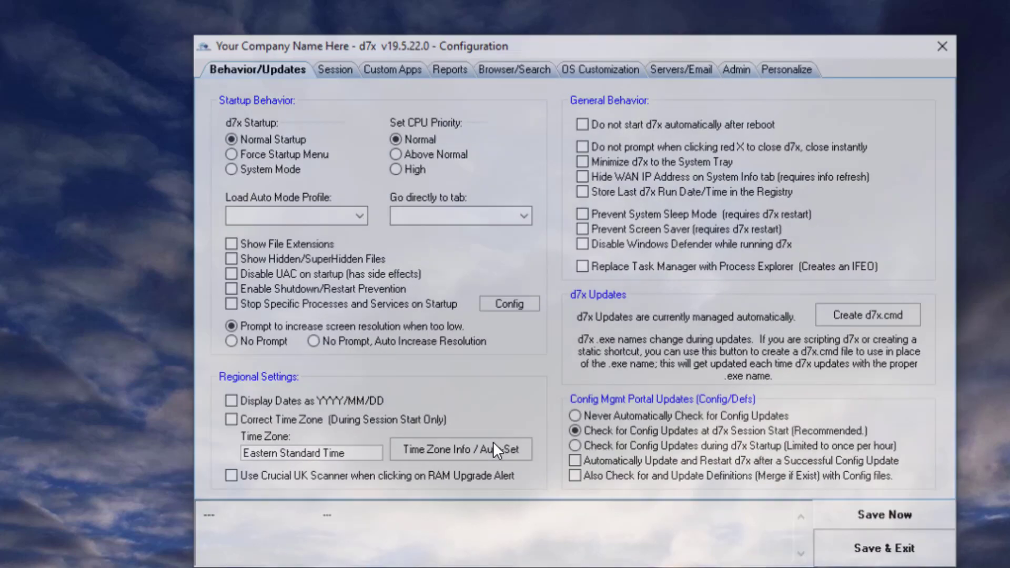
{"action": "left_click", "coordinate": [231, 153]}
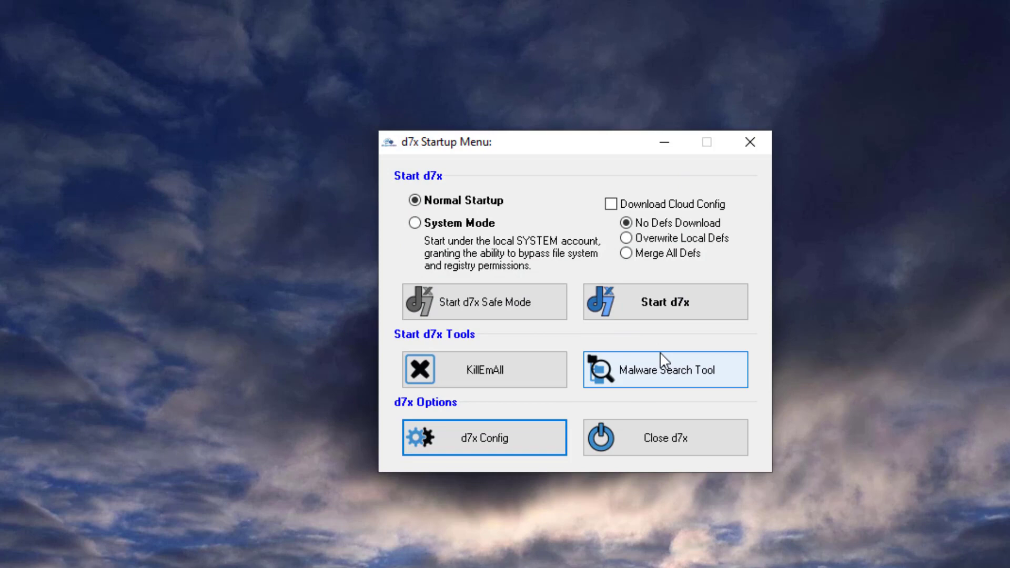
{"action": "mouse_move", "coordinate": [627, 360]}
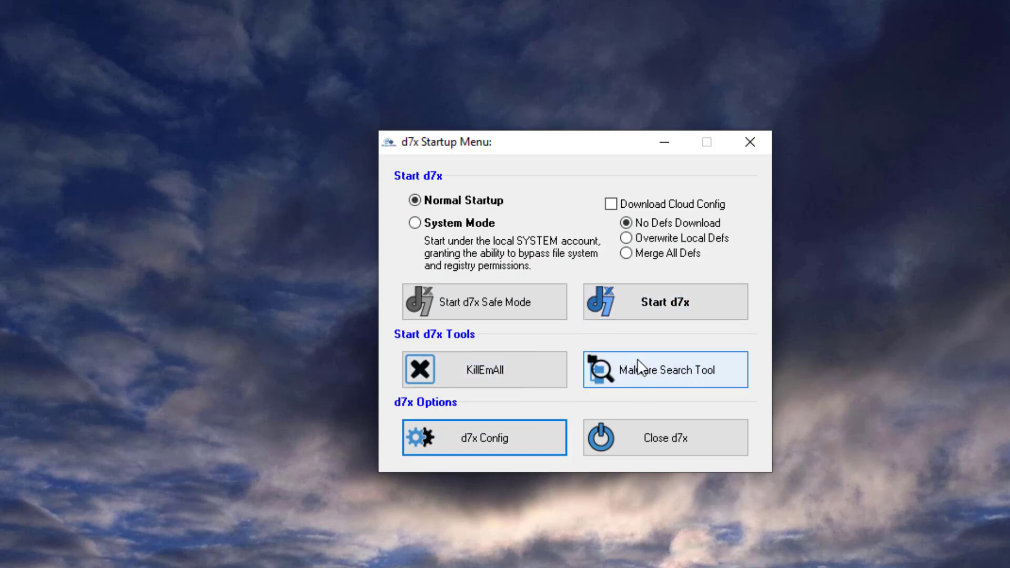
Start d7x in normal mode and show the d7x Tools page of internal utilities.
{"action": "left_click", "coordinate": [664, 302]}
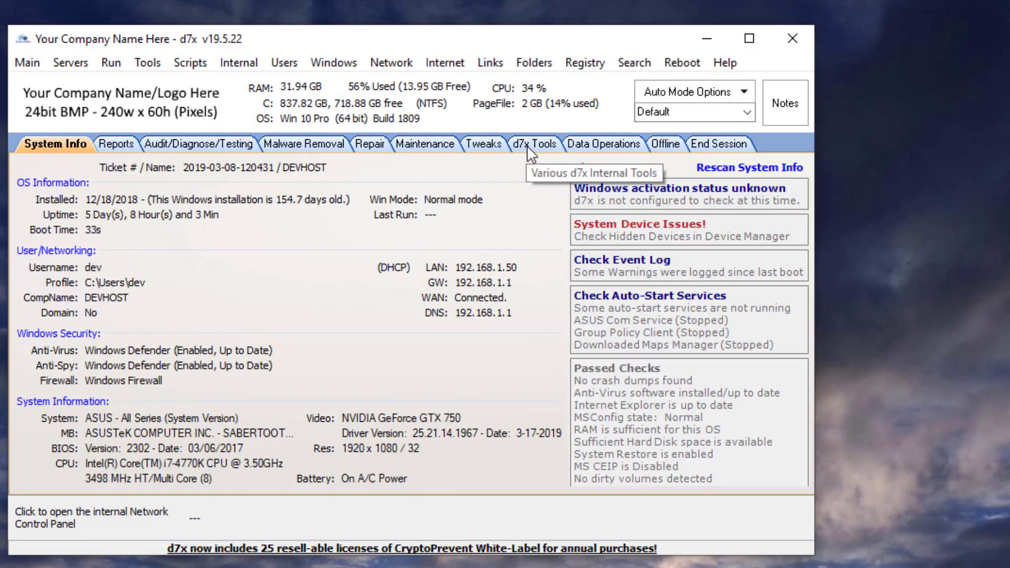
{"action": "left_click", "coordinate": [537, 144]}
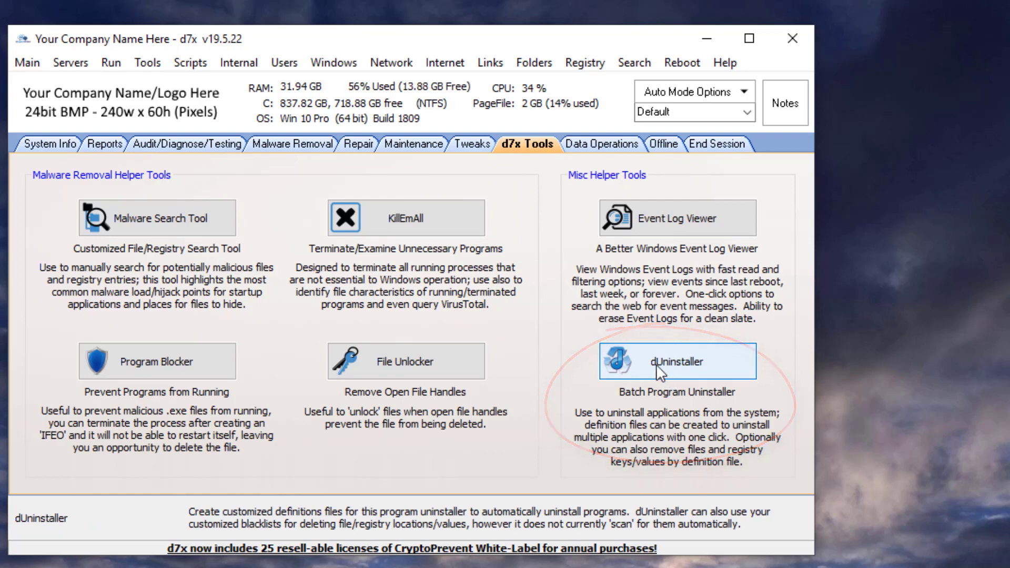
Launch dUninstaller, bringing up KillEmAll's Remove Programs (Uninstall) list.
{"action": "left_click", "coordinate": [674, 361]}
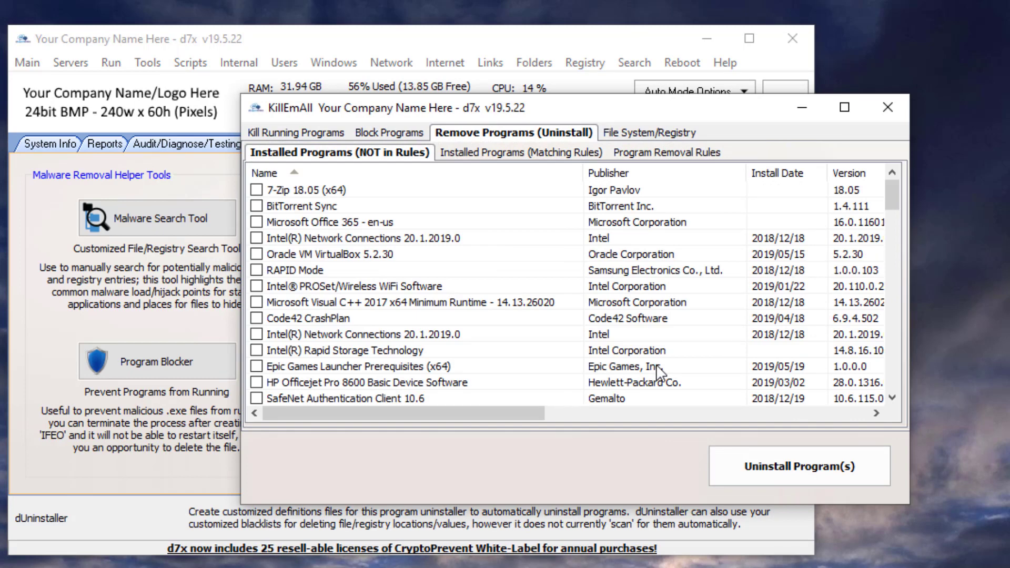
{"action": "mouse_move", "coordinate": [484, 258]}
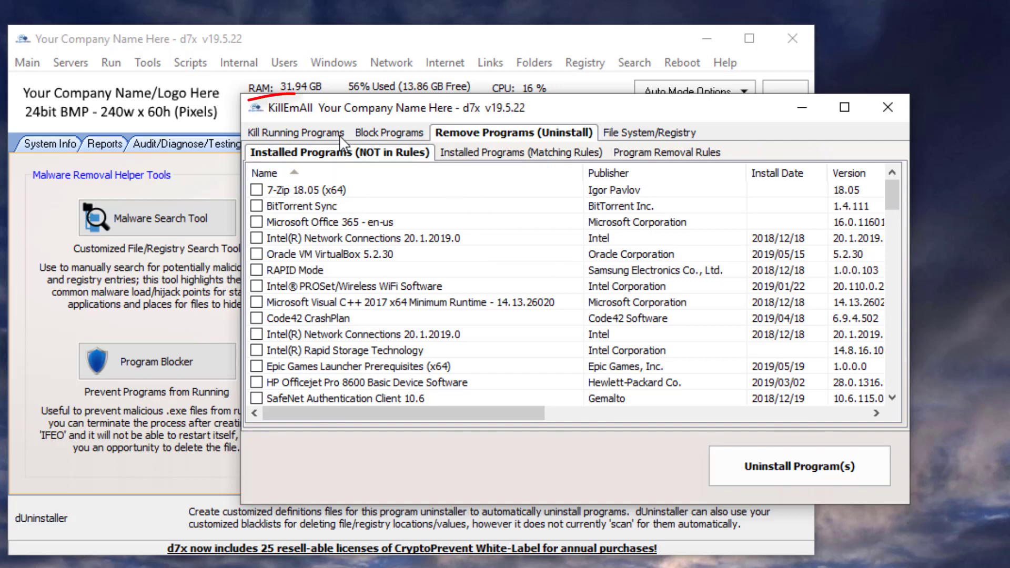
Review KillEmAll's running programs and blocking pages, then return to Installed Programs (NOT in Rules).
{"action": "left_click", "coordinate": [295, 133]}
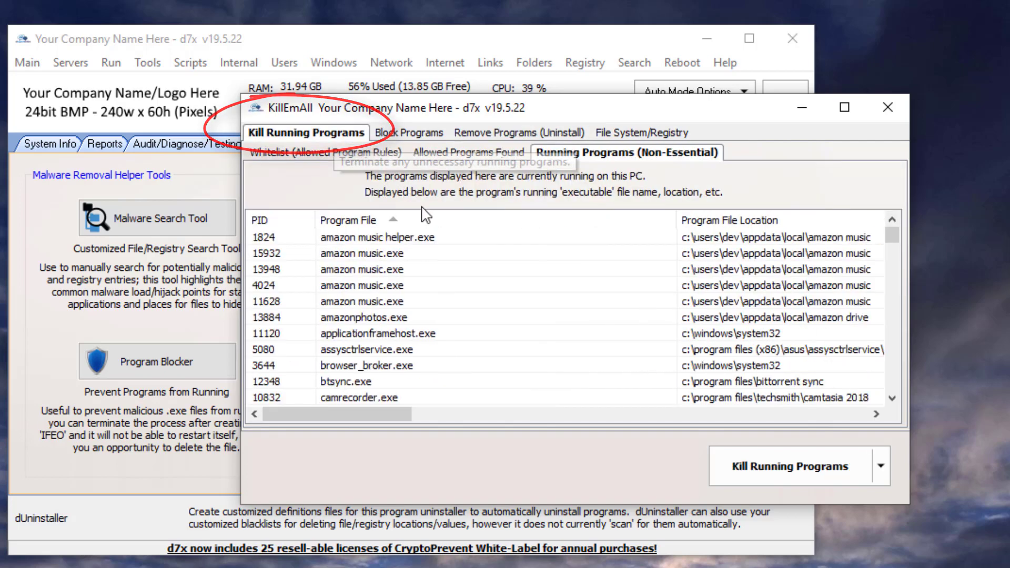
{"action": "mouse_move", "coordinate": [411, 133]}
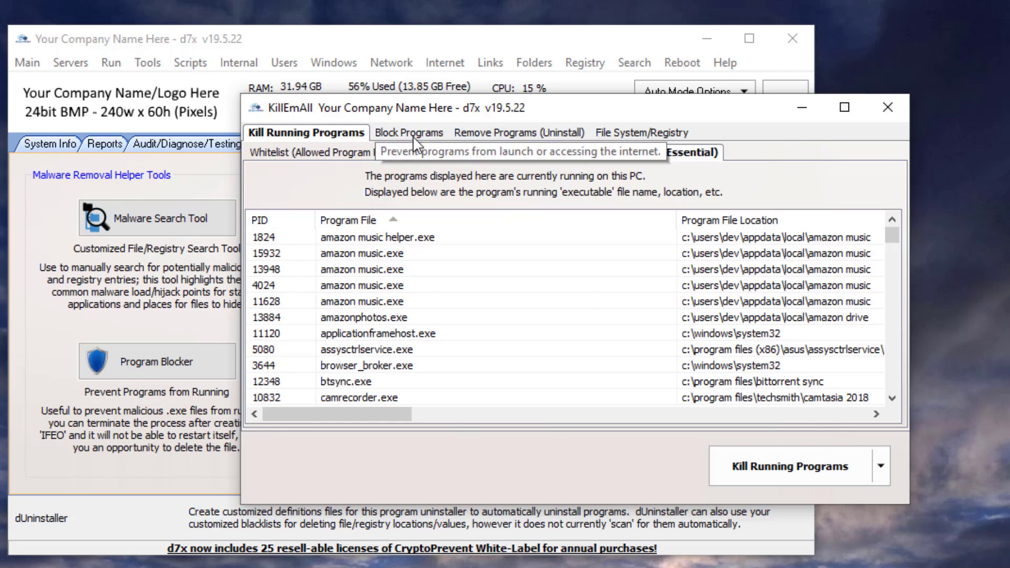
{"action": "left_click", "coordinate": [408, 132]}
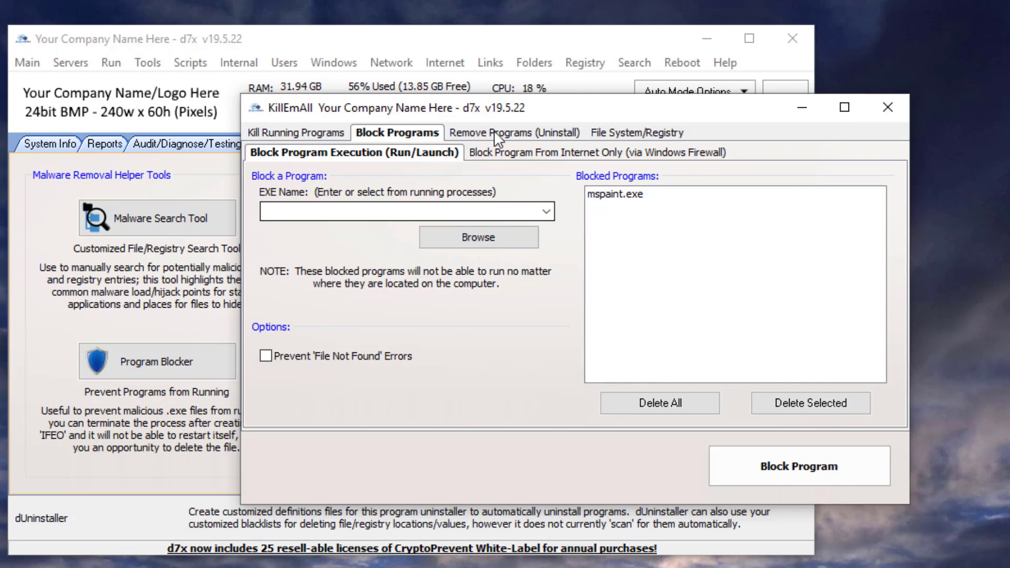
{"action": "left_click", "coordinate": [508, 132]}
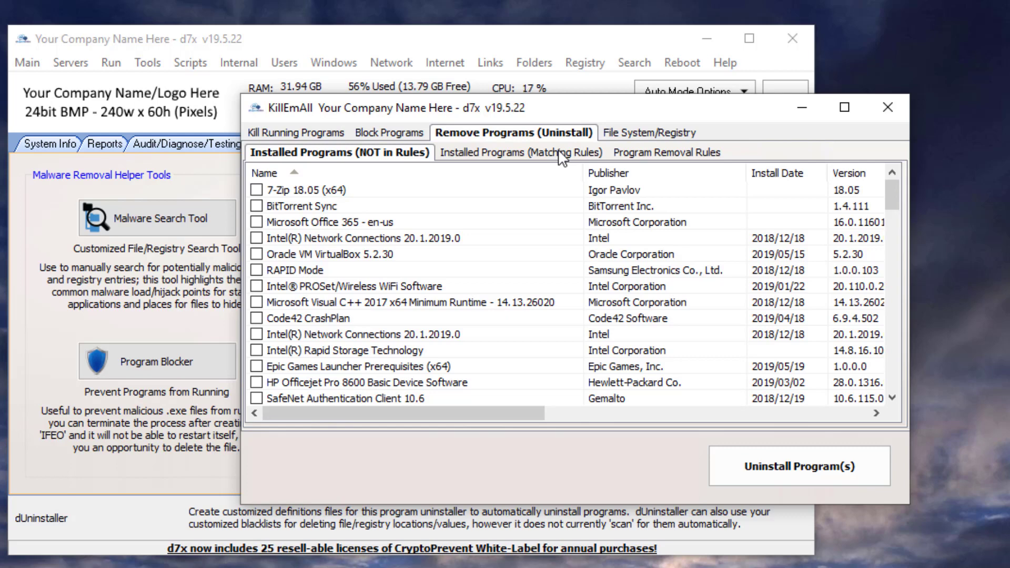
{"action": "mouse_move", "coordinate": [637, 155]}
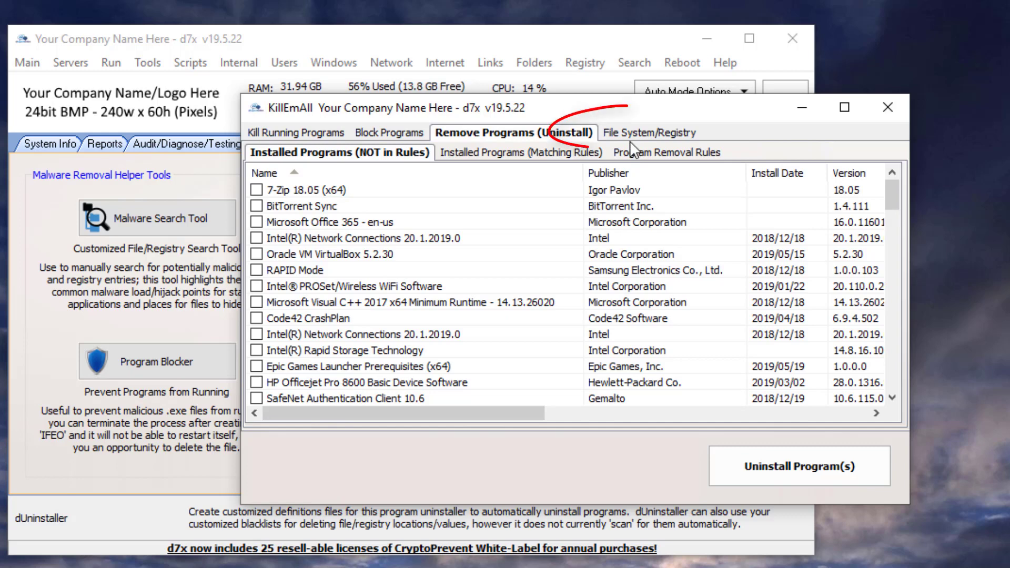
Browse the File System/Registry delete rules and deleted-items results, then close KillEmAll.
{"action": "left_click", "coordinate": [647, 133]}
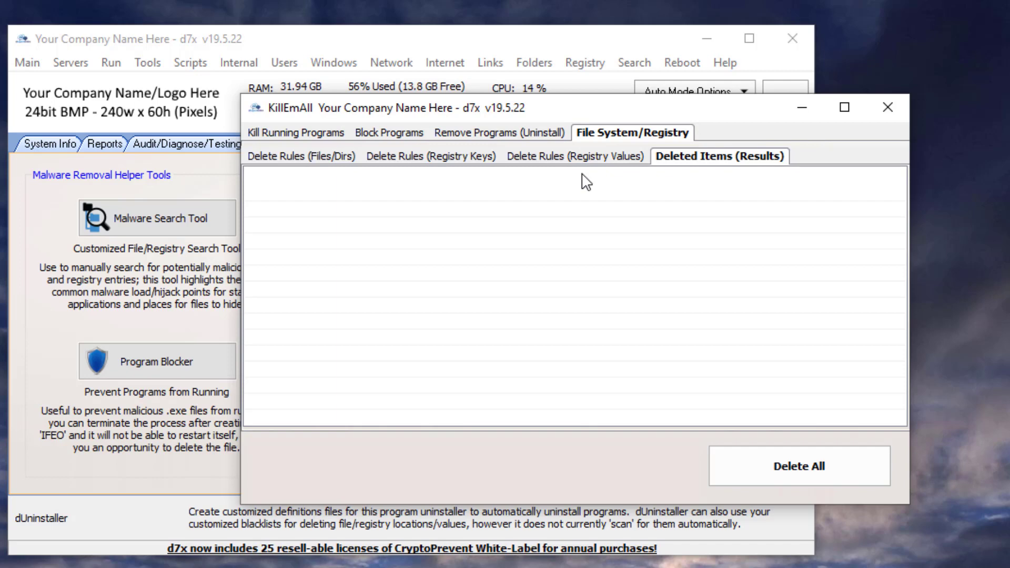
{"action": "left_click", "coordinate": [574, 156]}
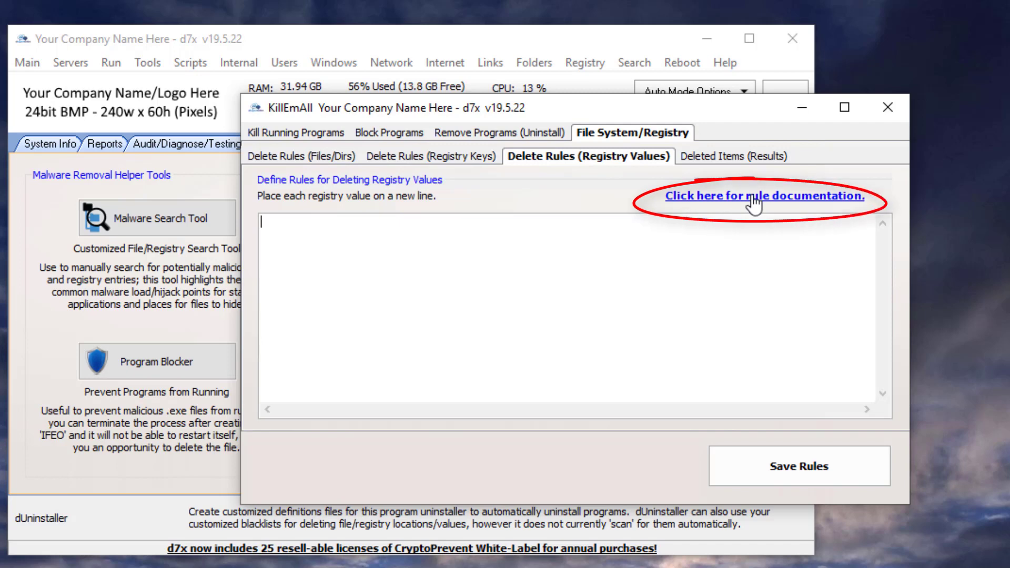
{"action": "mouse_move", "coordinate": [748, 205]}
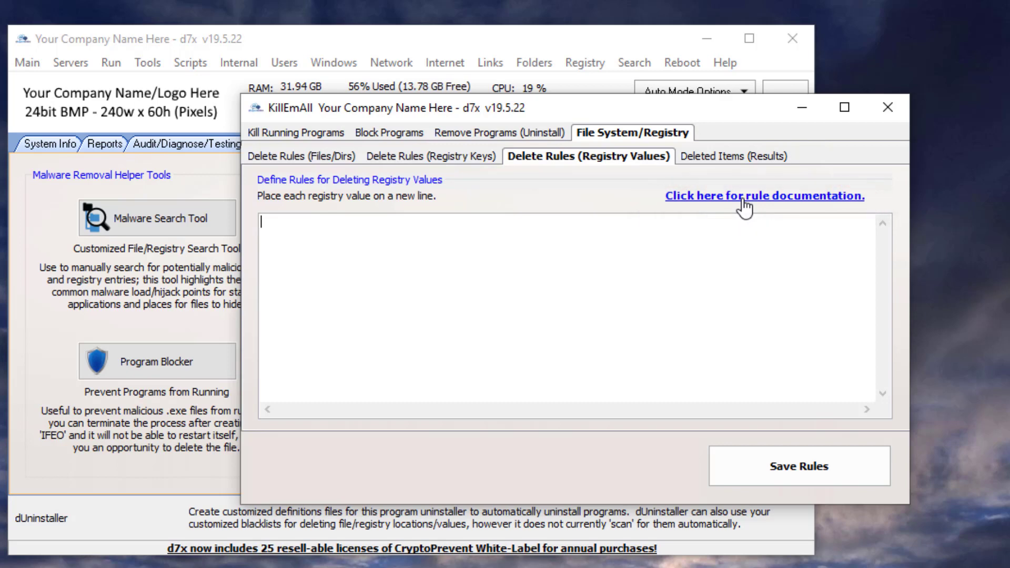
{"action": "left_click", "coordinate": [719, 156]}
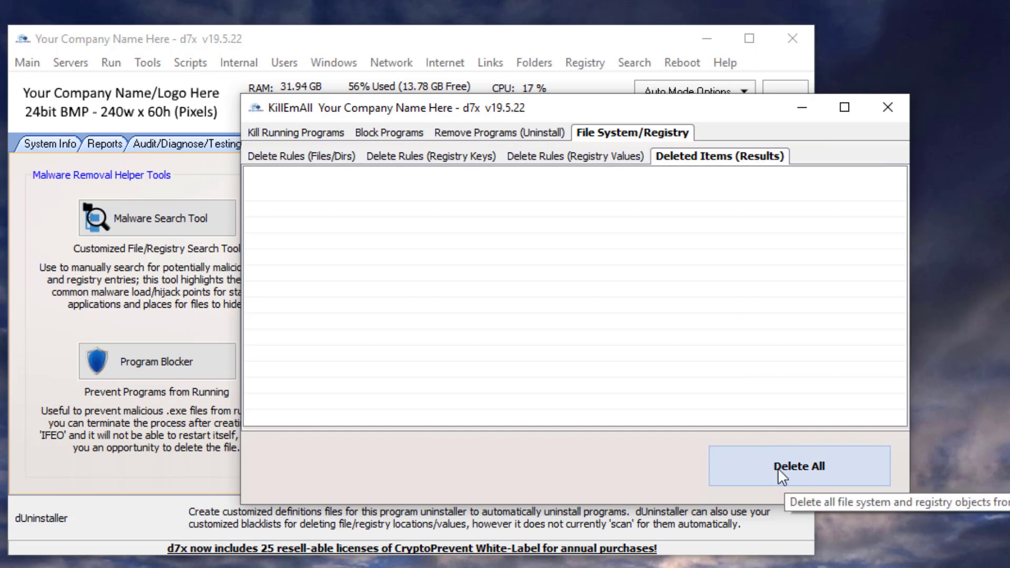
{"action": "mouse_move", "coordinate": [781, 484]}
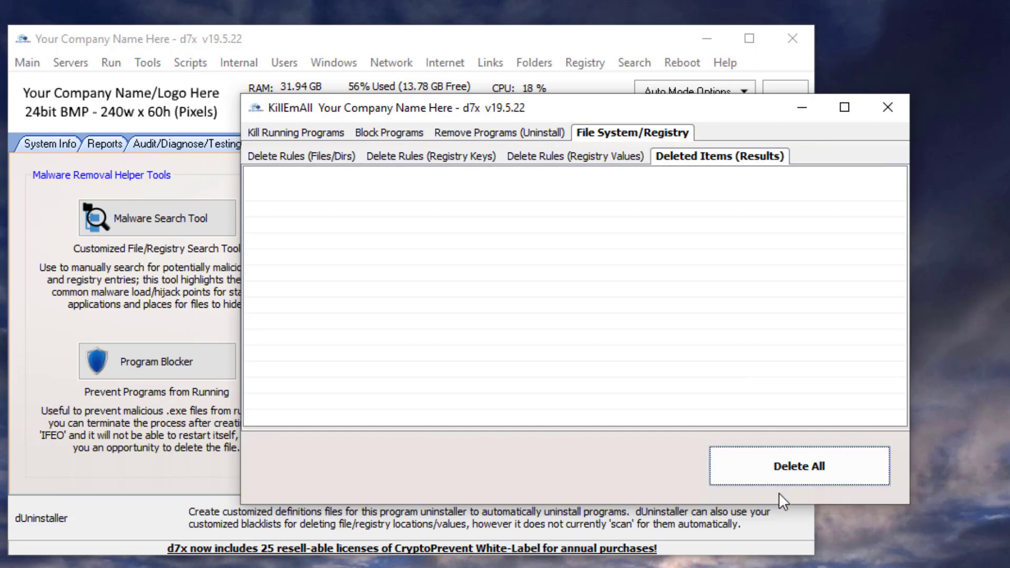
{"action": "mouse_move", "coordinate": [722, 189]}
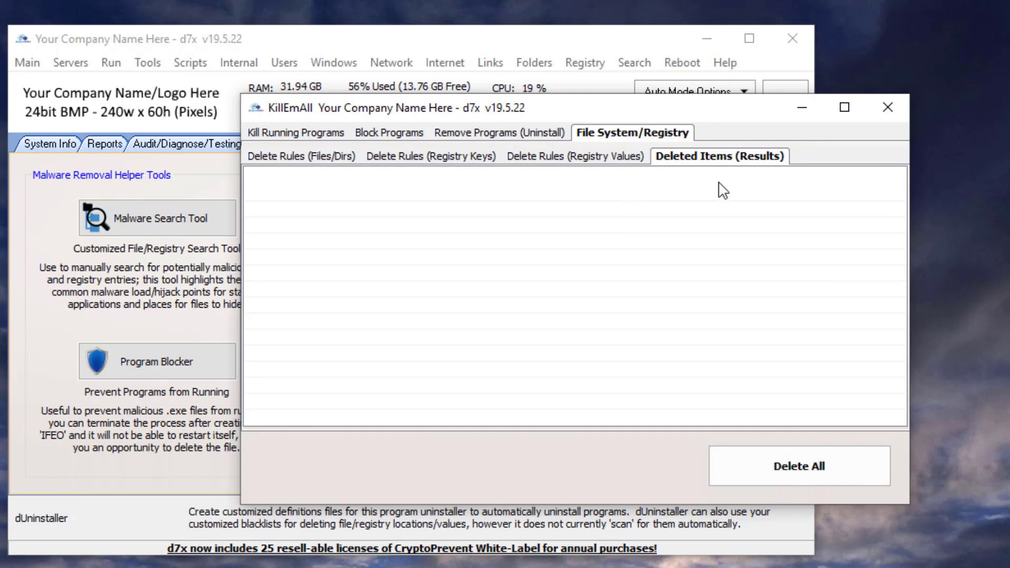
{"action": "left_click", "coordinate": [886, 107]}
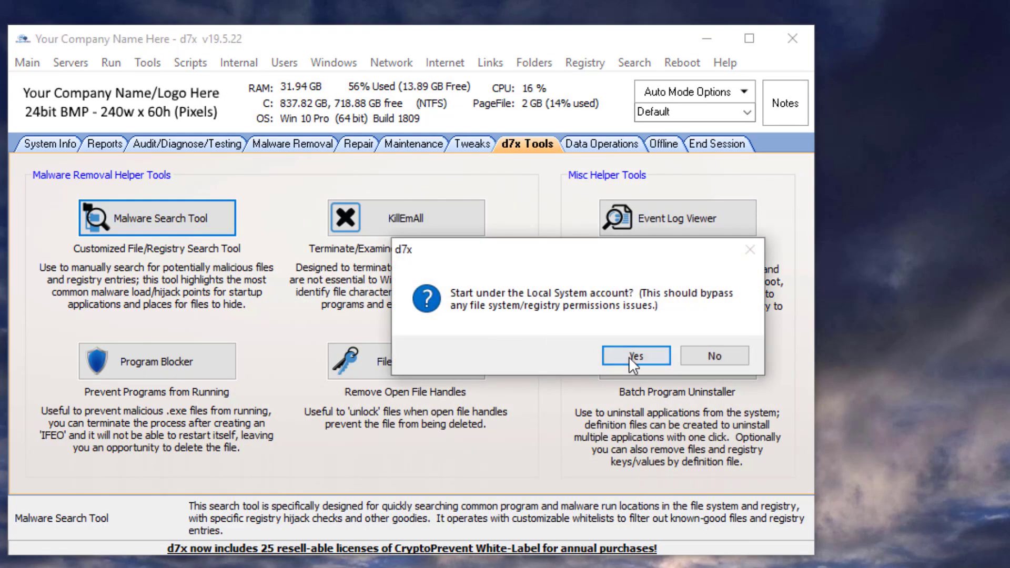
Confirm starting the Malware Search Tool under the Local System account and let definitions load.
{"action": "left_click", "coordinate": [635, 355]}
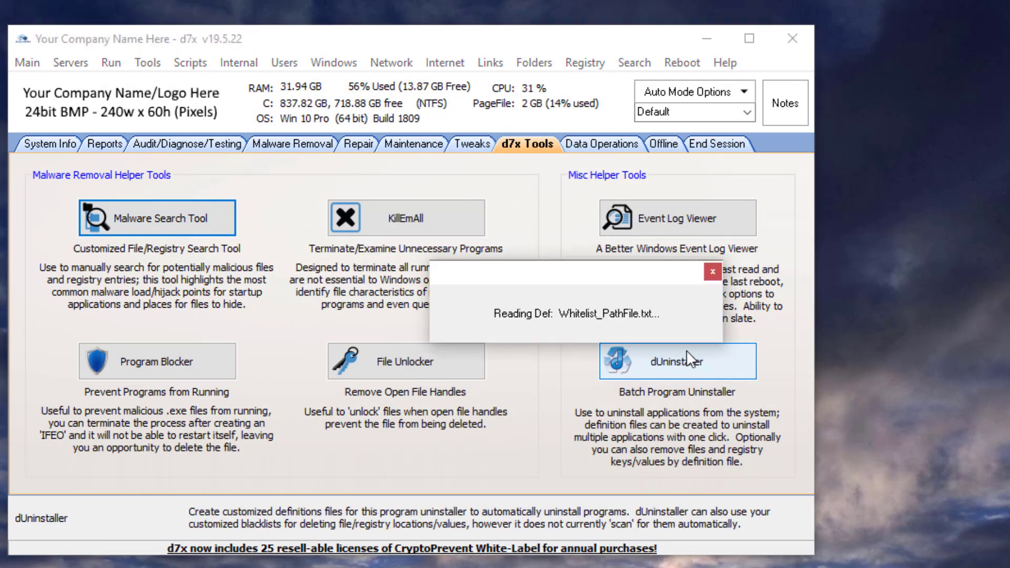
{"action": "left_click", "coordinate": [155, 218]}
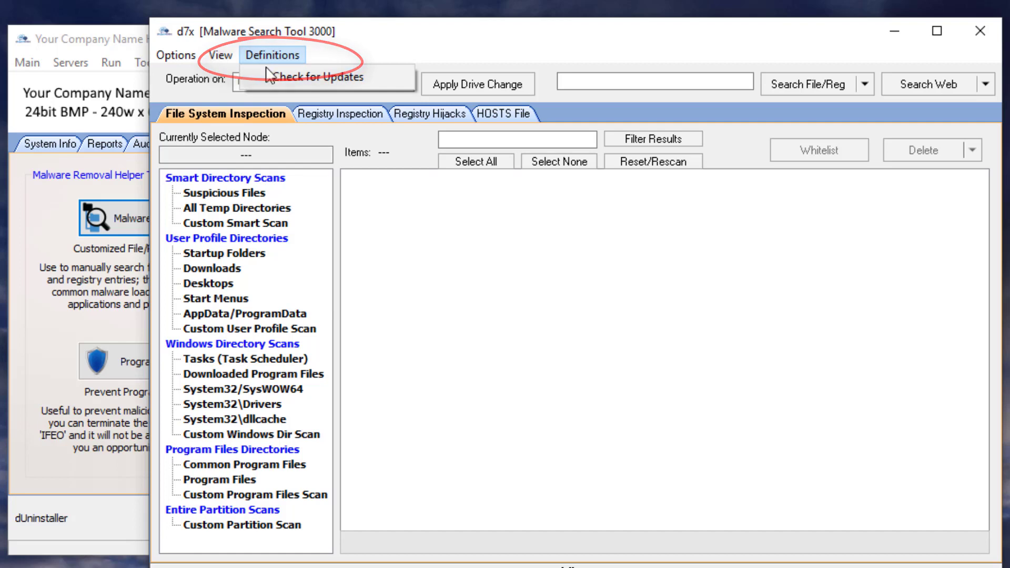
{"action": "mouse_move", "coordinate": [315, 77]}
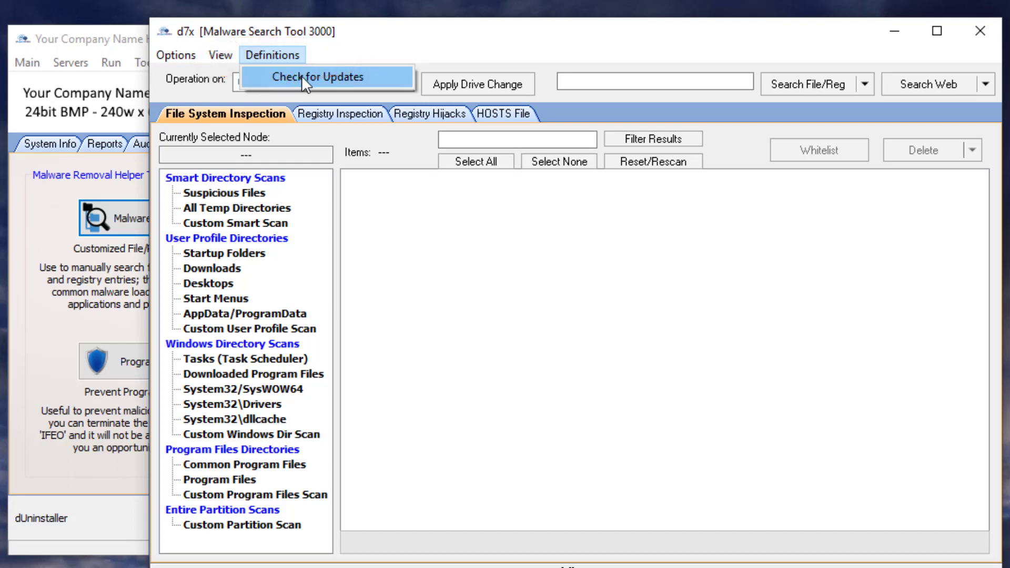
{"action": "mouse_move", "coordinate": [366, 93]}
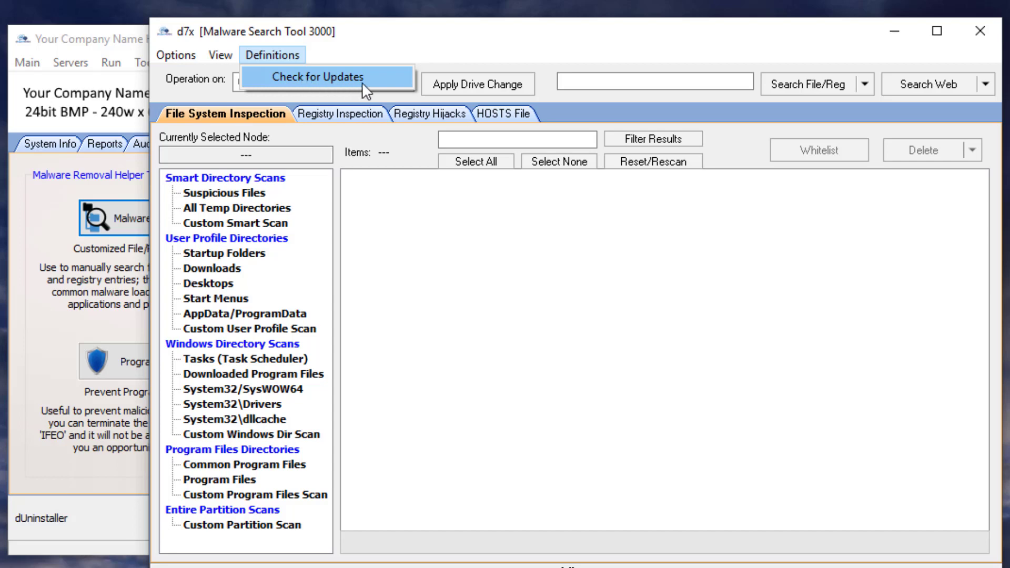
{"action": "mouse_move", "coordinate": [385, 79]}
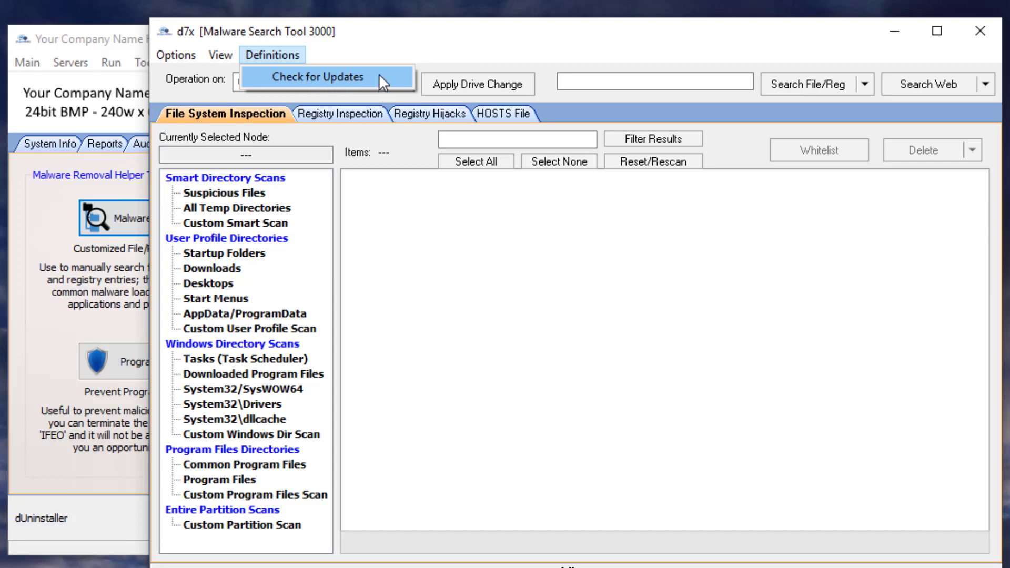
Check definitions for updates, acknowledge 'No updates available', and close the Malware Search Tool.
{"action": "left_click", "coordinate": [317, 77]}
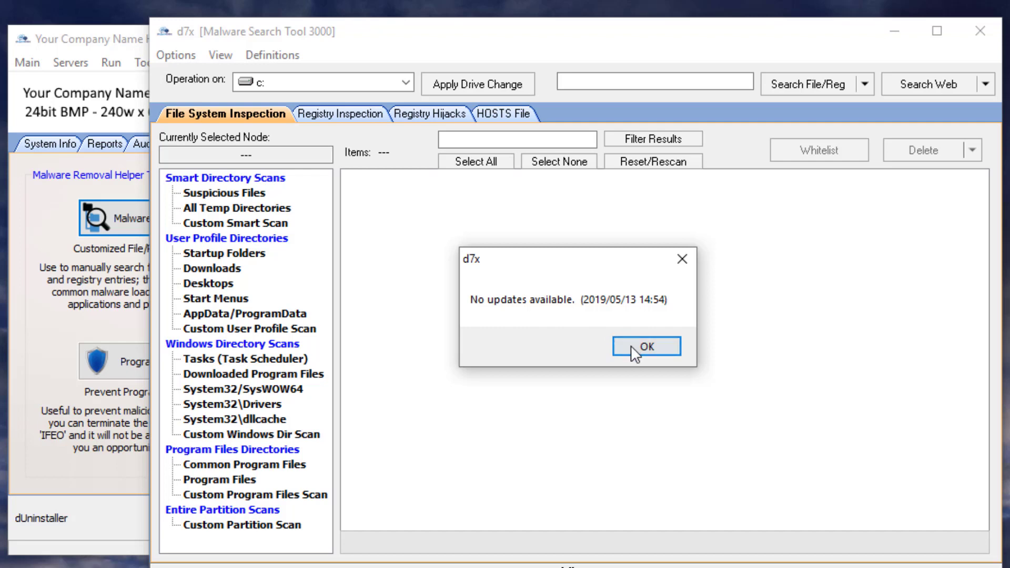
{"action": "left_click", "coordinate": [644, 347]}
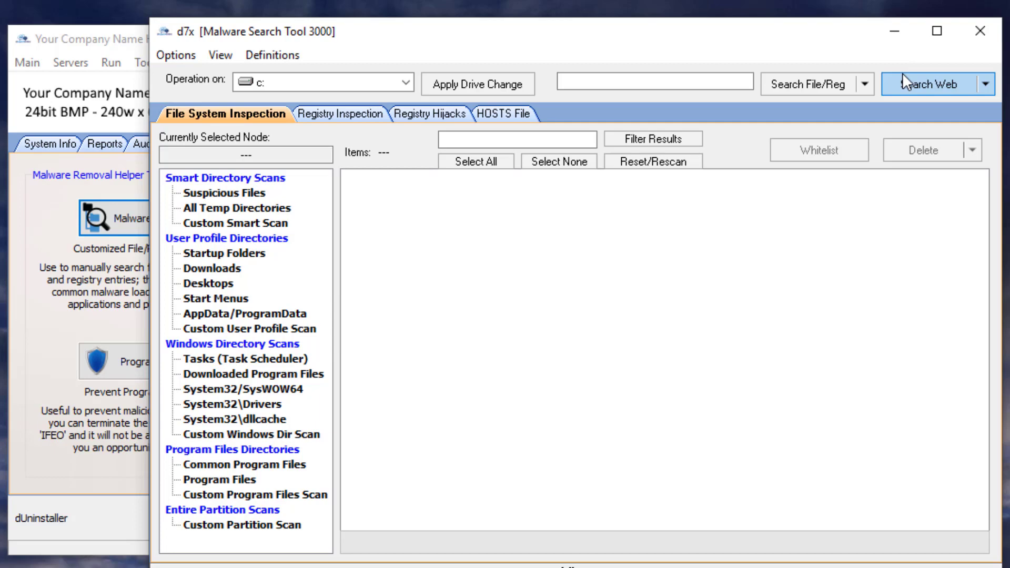
{"action": "mouse_move", "coordinate": [979, 30]}
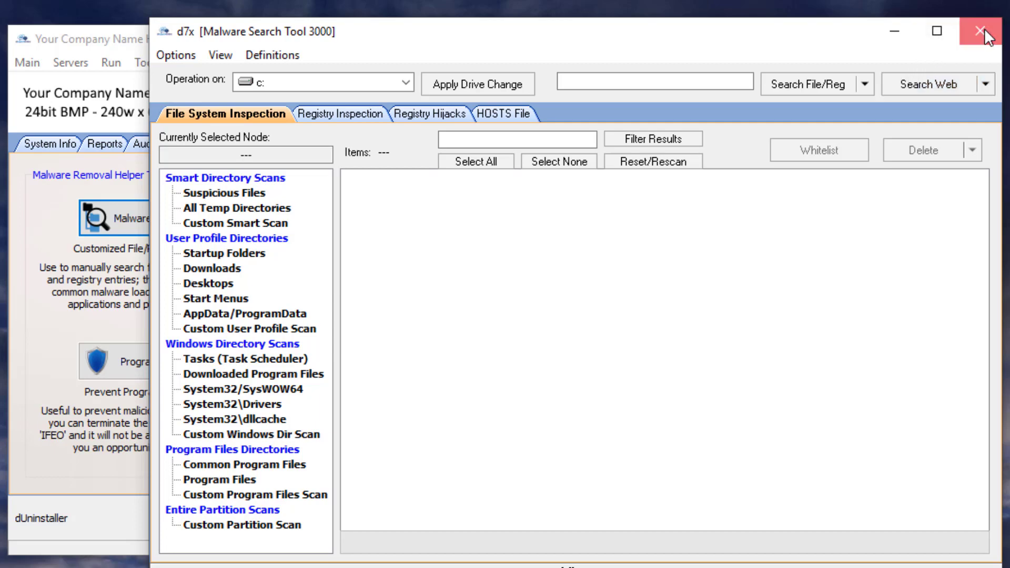
{"action": "left_click", "coordinate": [990, 32]}
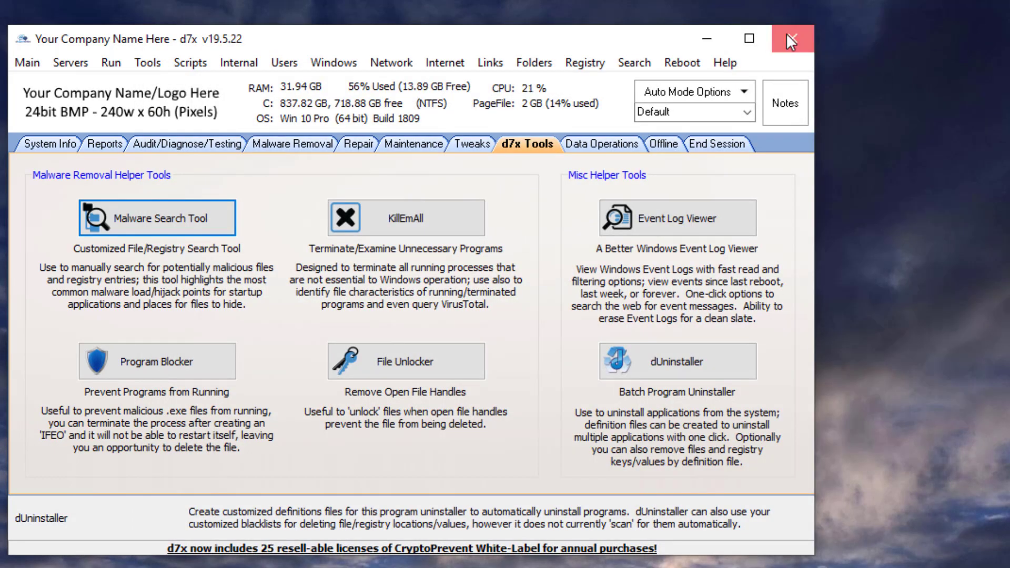